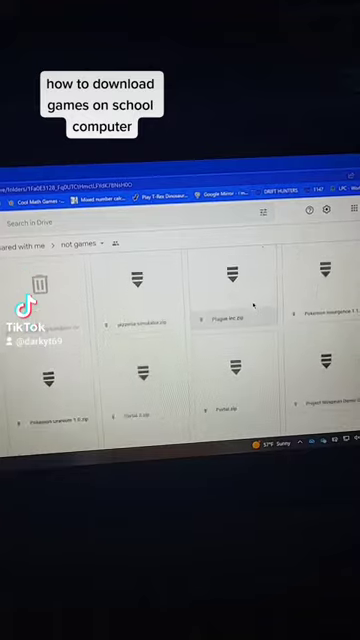
Download the game zip from the shared Drive folder via its right-click menu
right_click(230, 310)
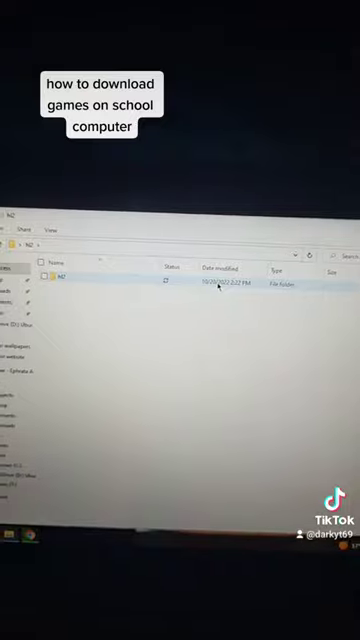
Open the inner hl2 folder to list bin, platform, readme and steam.dll
double_click(70, 290)
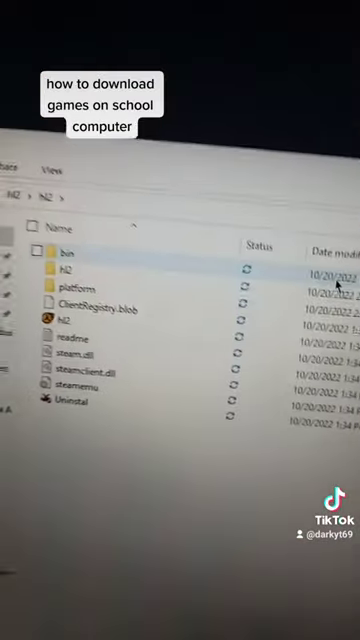